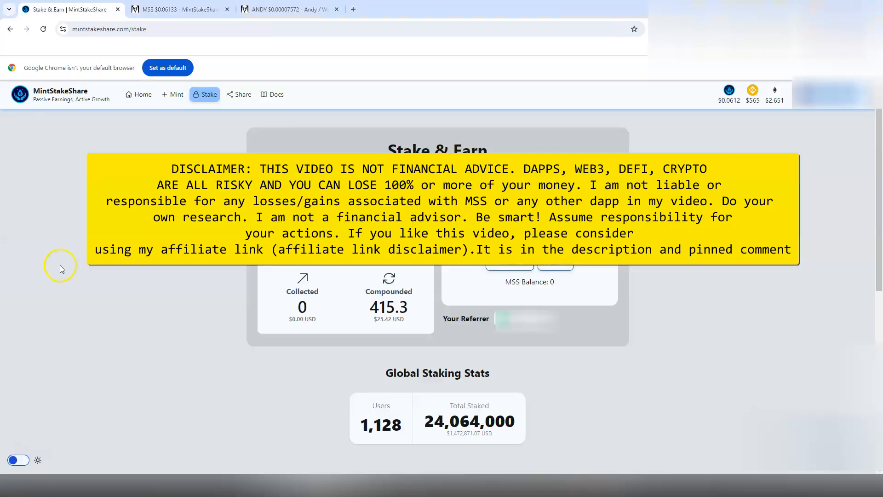
mouse_move(62, 274)
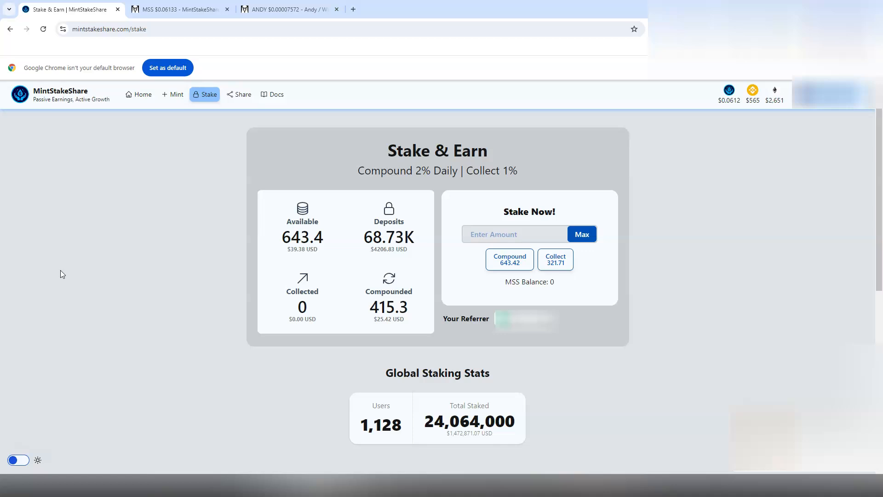
mouse_move(408, 183)
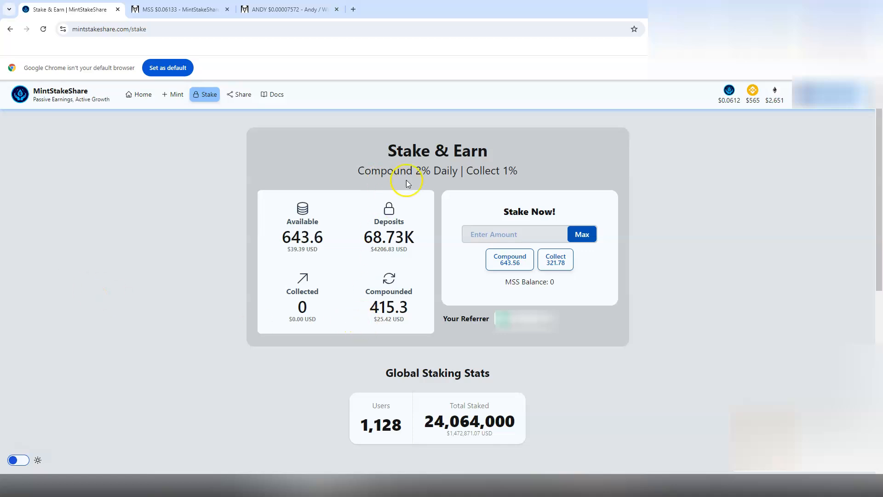
mouse_move(354, 231)
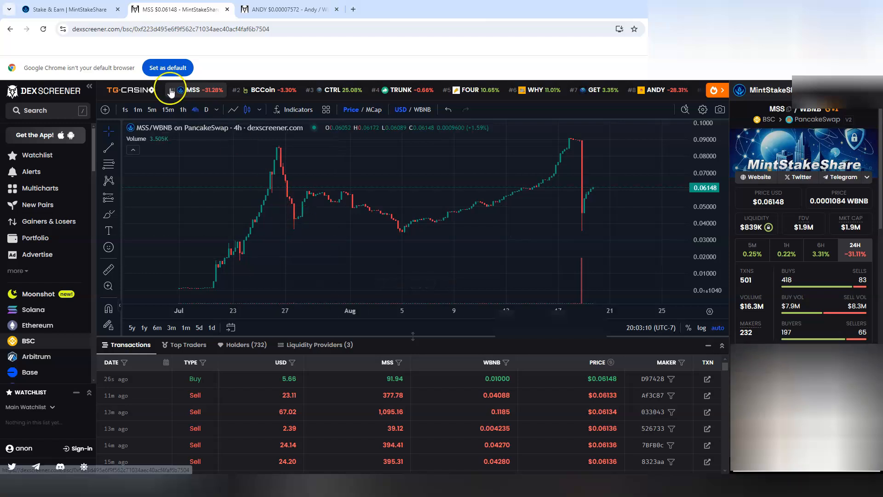
mouse_move(259, 99)
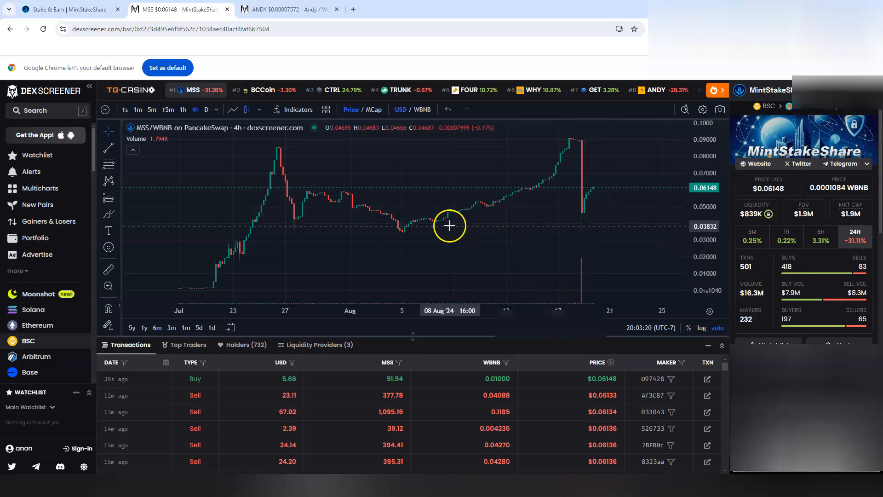
mouse_move(590, 147)
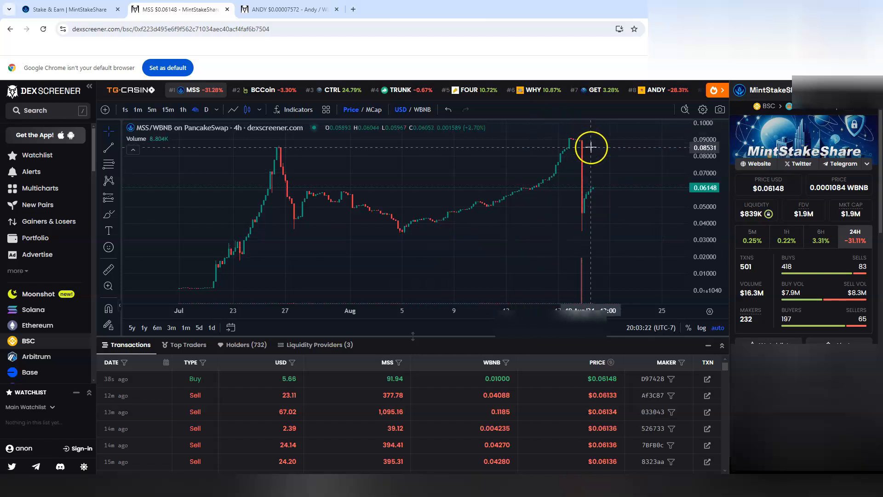
mouse_move(579, 148)
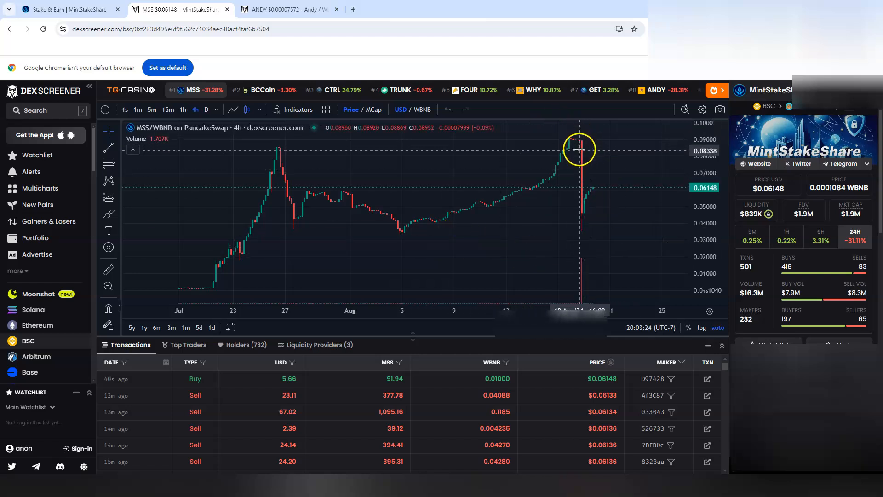
mouse_move(584, 231)
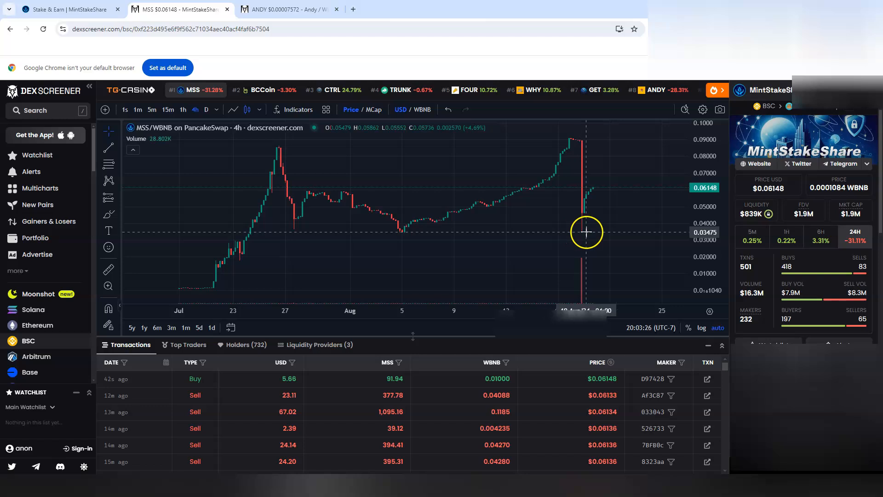
mouse_move(601, 231)
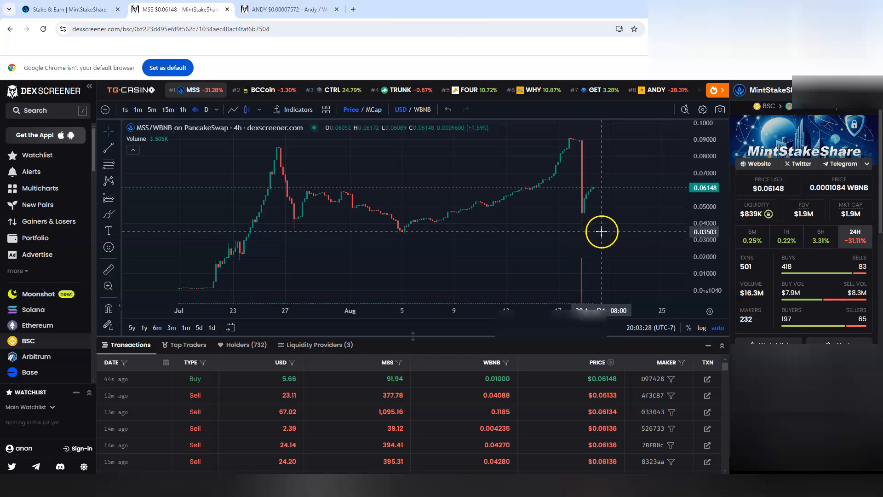
mouse_move(583, 221)
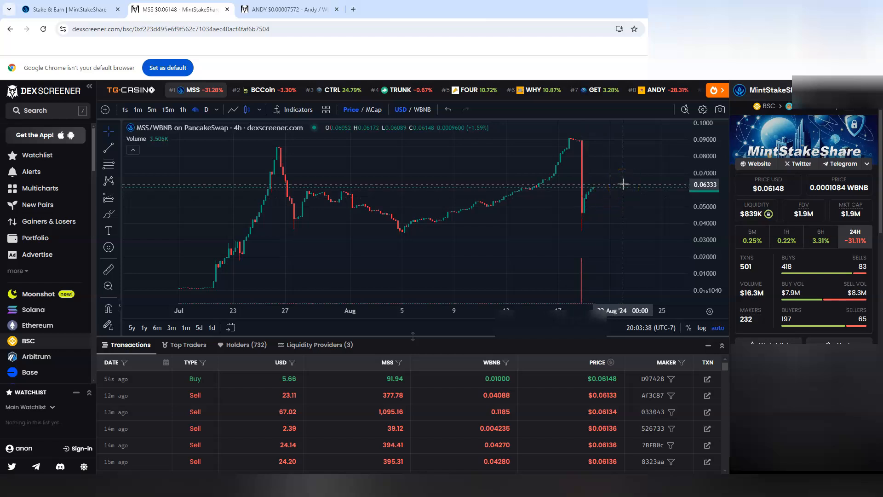
mouse_move(624, 192)
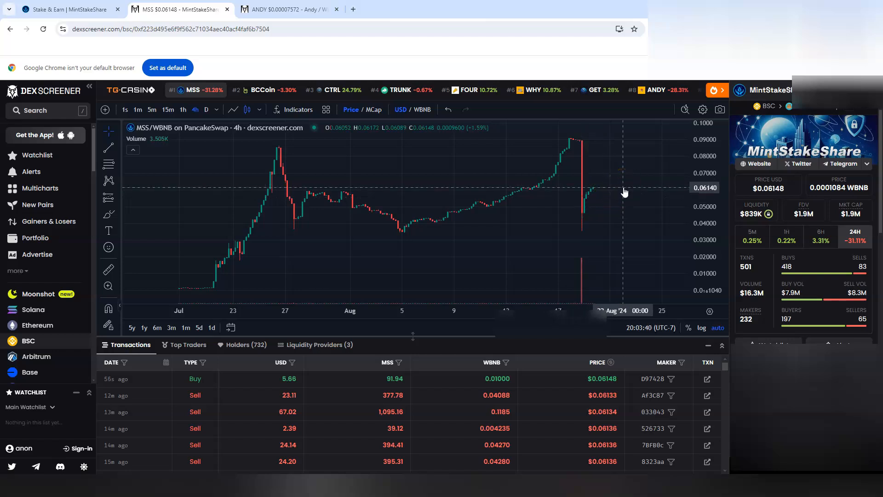
mouse_move(629, 193)
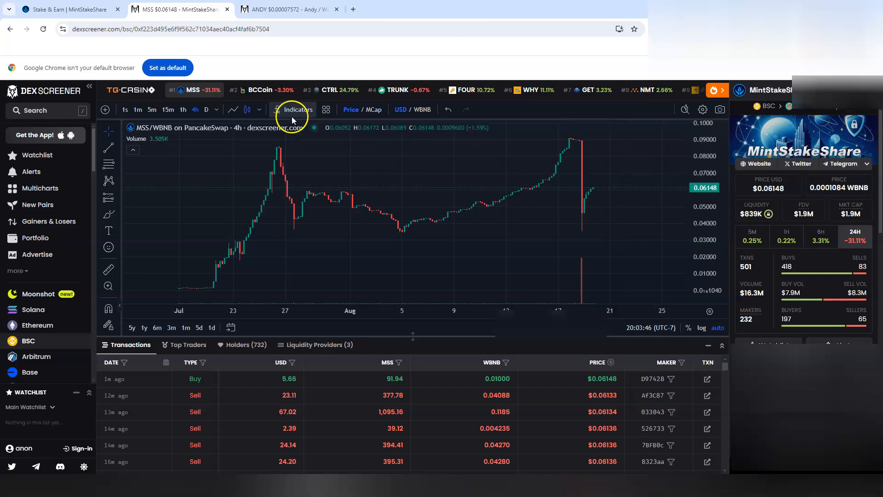
mouse_move(223, 103)
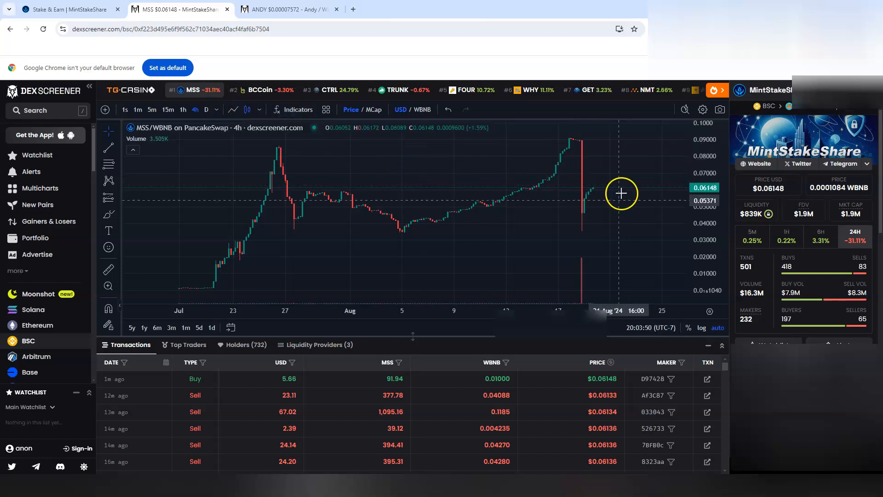
mouse_move(577, 229)
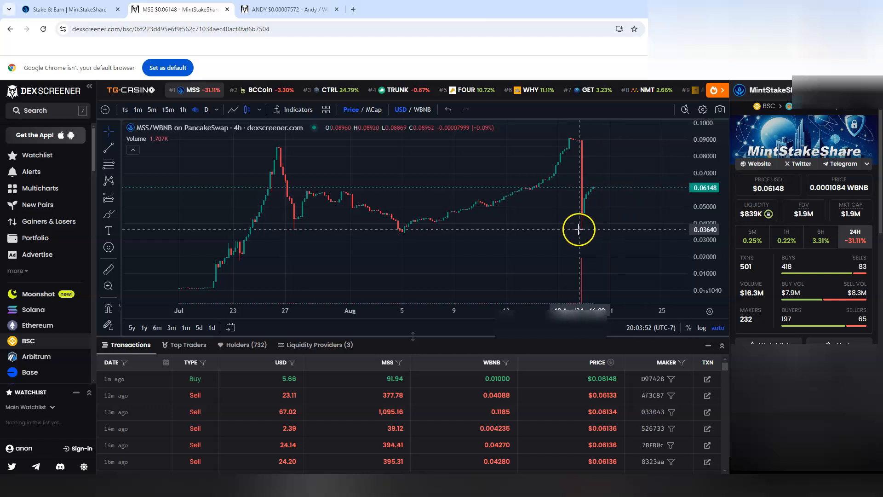
mouse_move(612, 235)
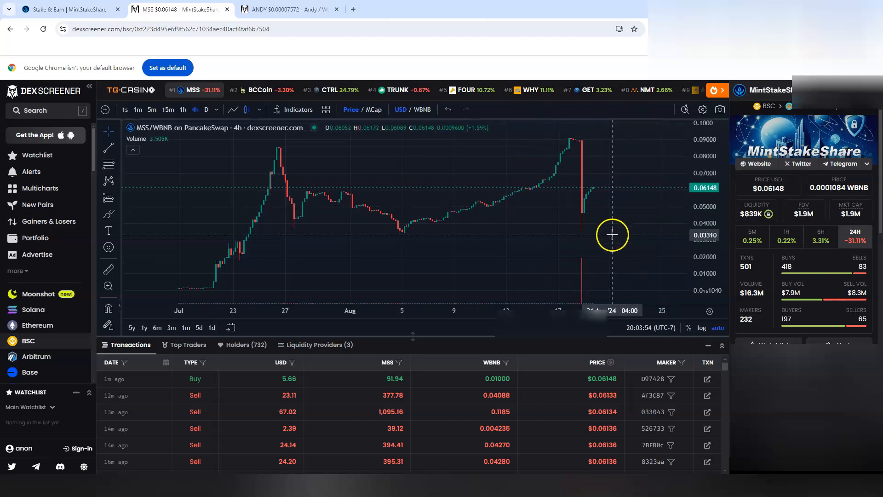
mouse_move(640, 161)
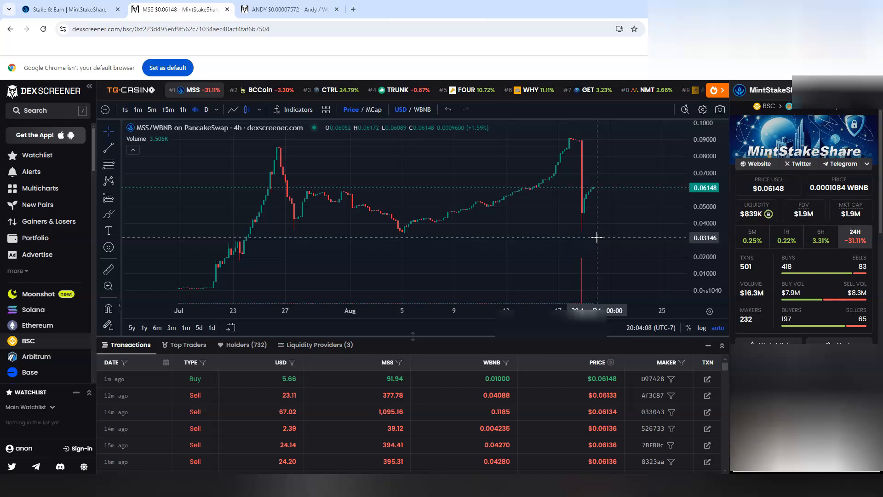
mouse_move(600, 236)
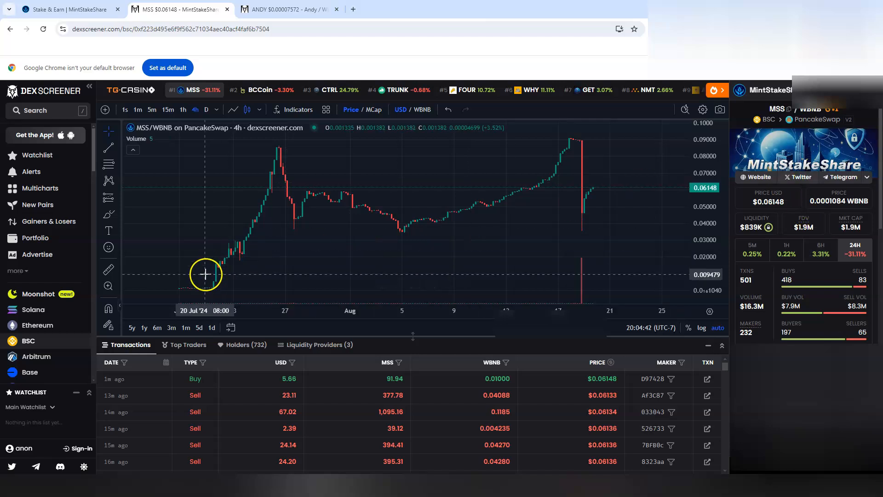
mouse_move(585, 228)
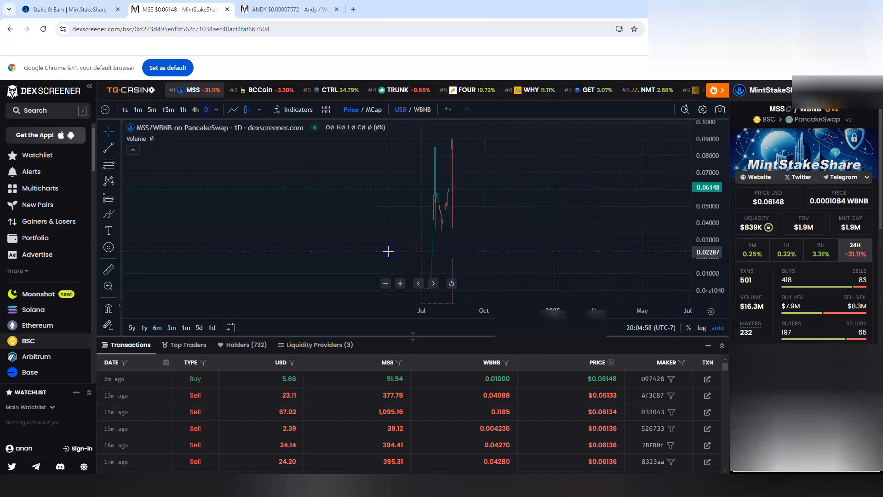
mouse_move(458, 185)
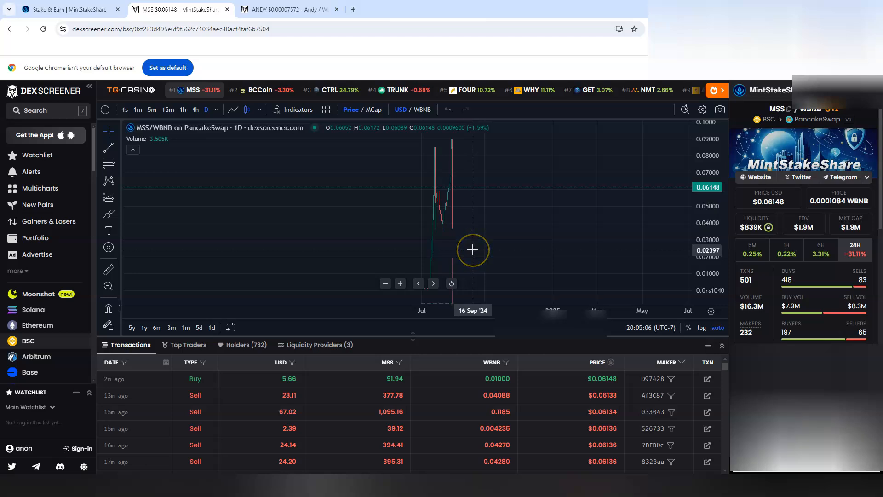
Pan the daily MSS/WBNB chart to view its full July–August 2024 price history.
drag(472, 249, 458, 245)
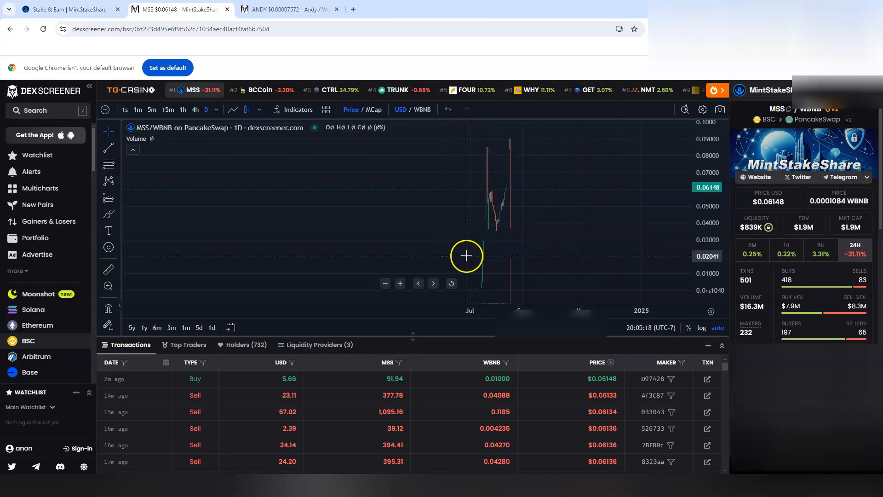
mouse_move(401, 263)
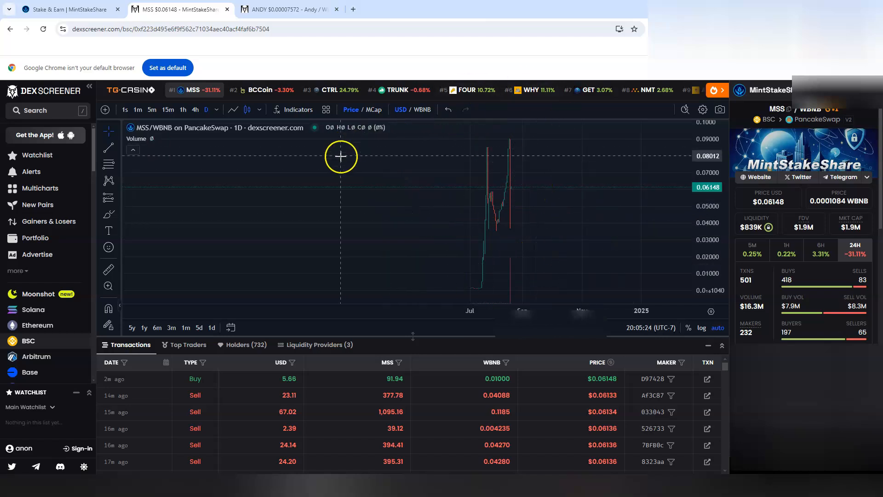
mouse_move(532, 181)
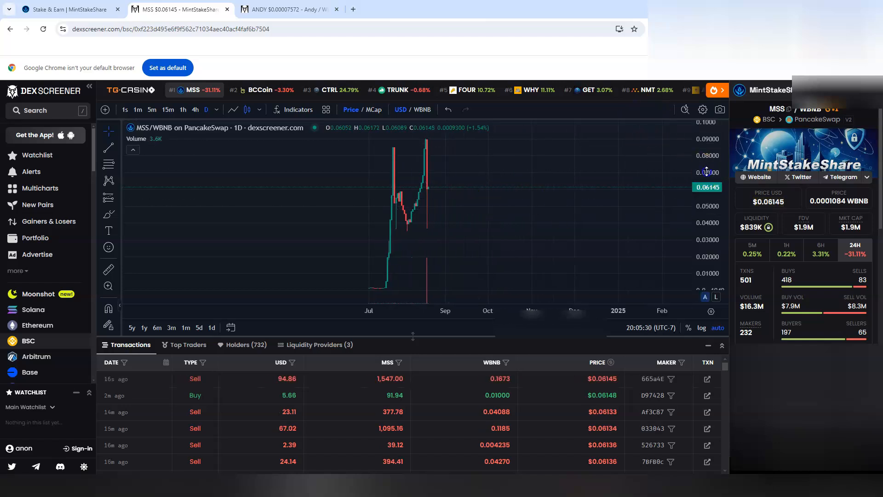
mouse_move(706, 180)
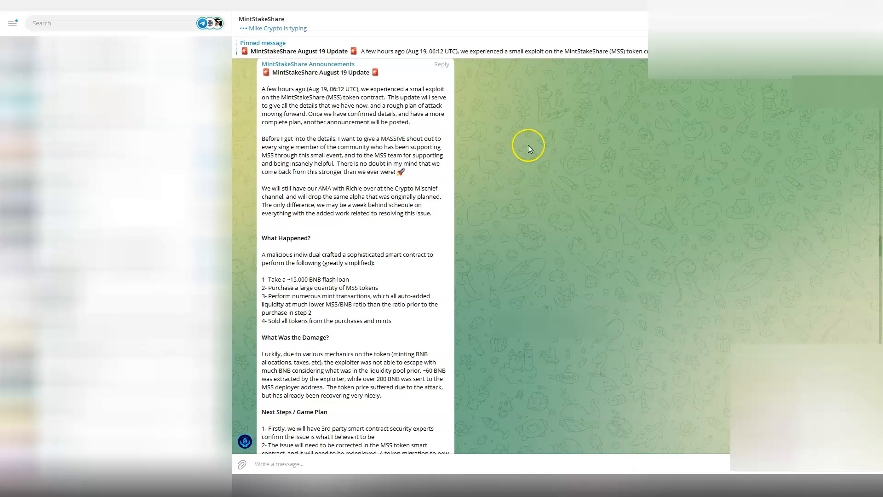
mouse_move(280, 259)
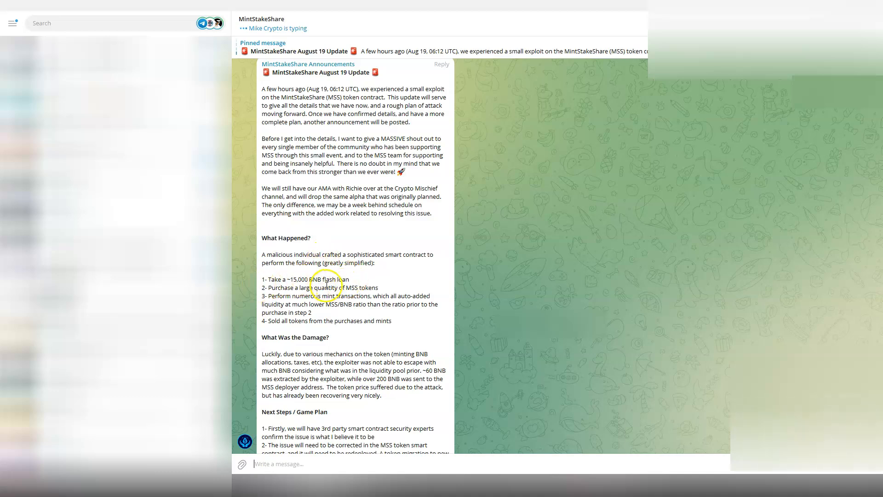
mouse_move(355, 300)
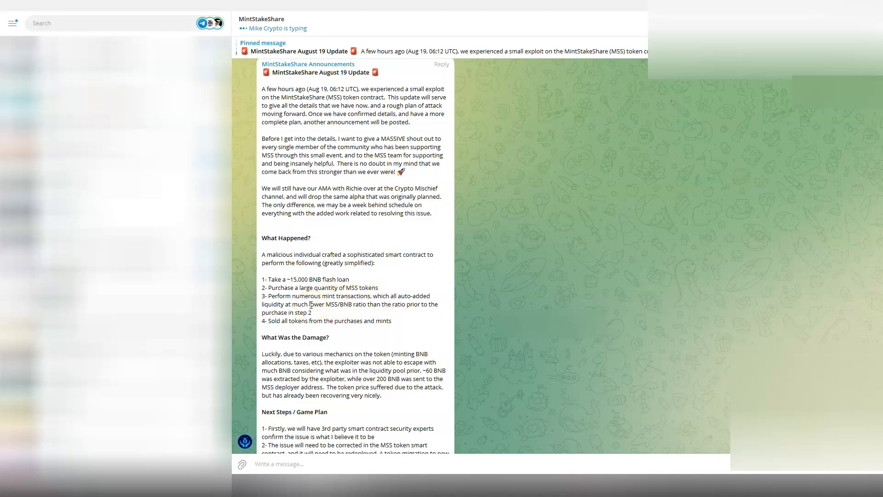
Scroll through the pinned August 19 update to its damage and next-steps sections on the exploit.
scroll(down, 3)
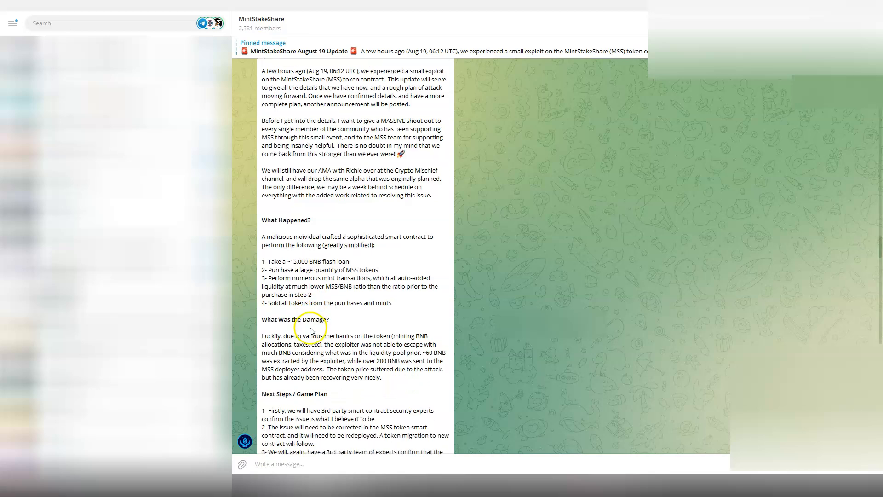
scroll(down, 3)
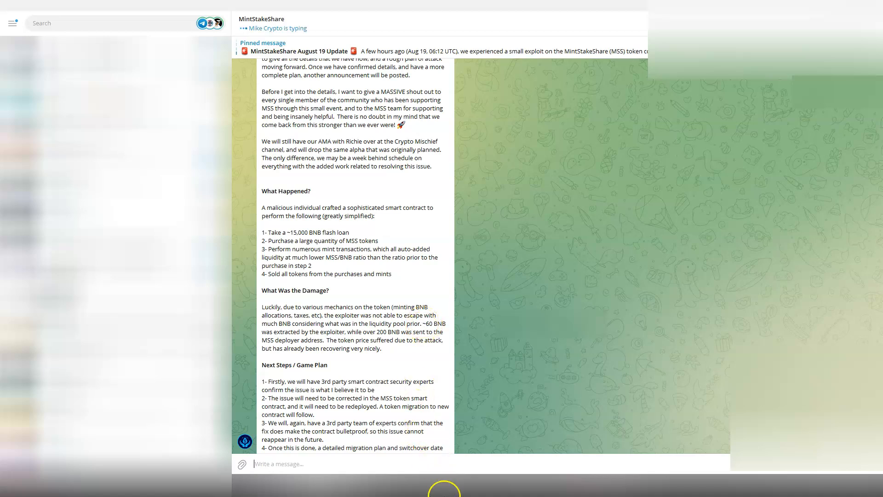
mouse_move(397, 300)
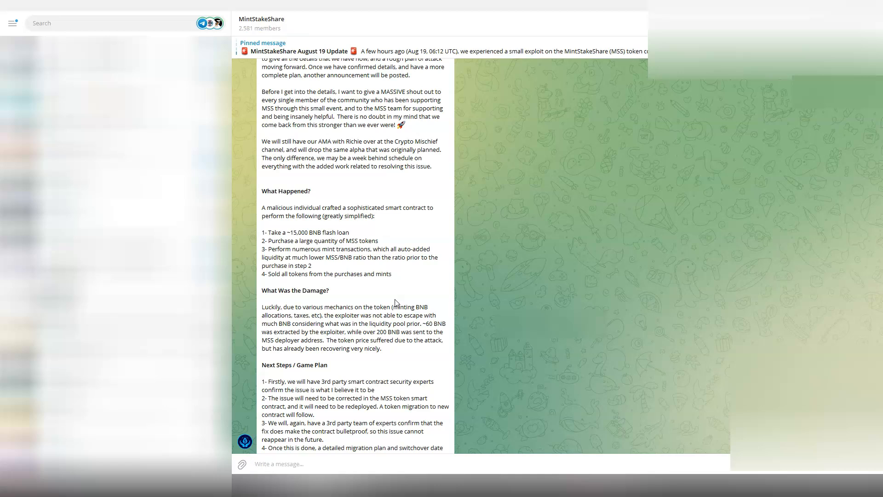
scroll(down, 3)
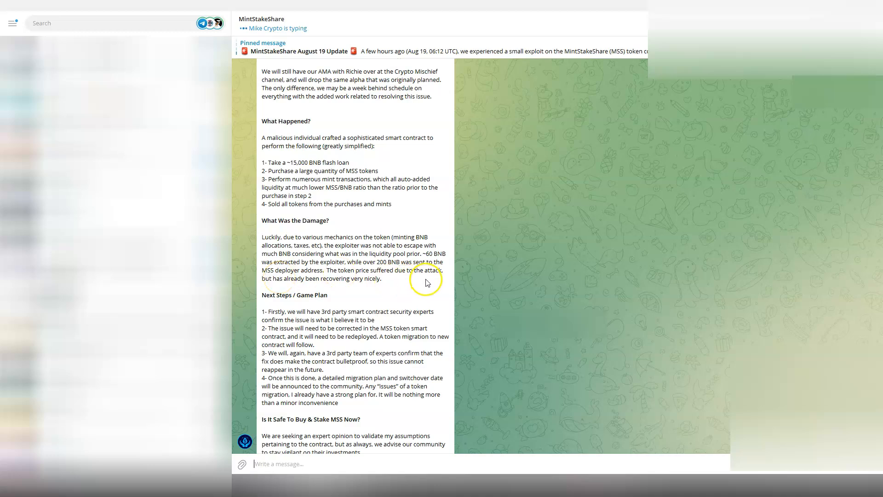
mouse_move(432, 301)
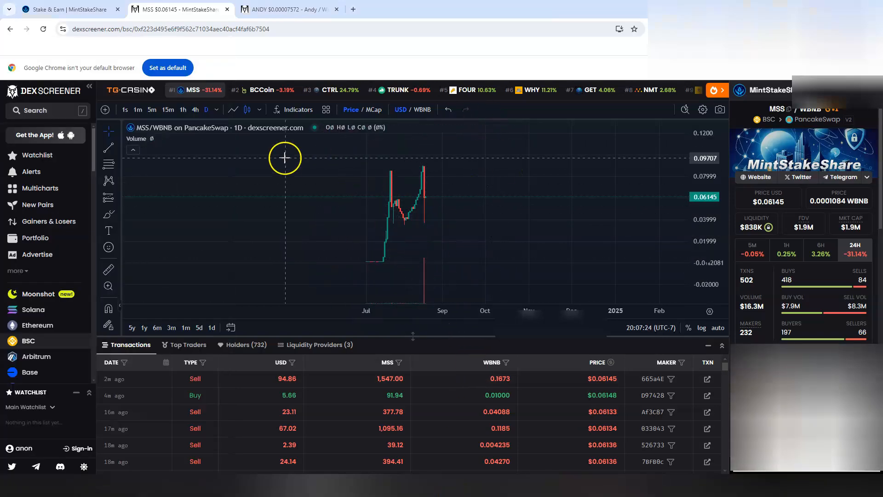
click(69, 9)
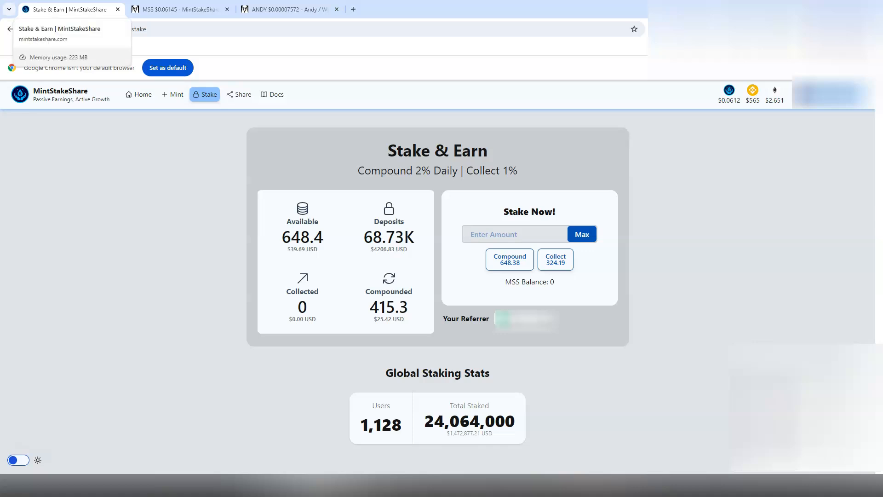
mouse_move(169, 22)
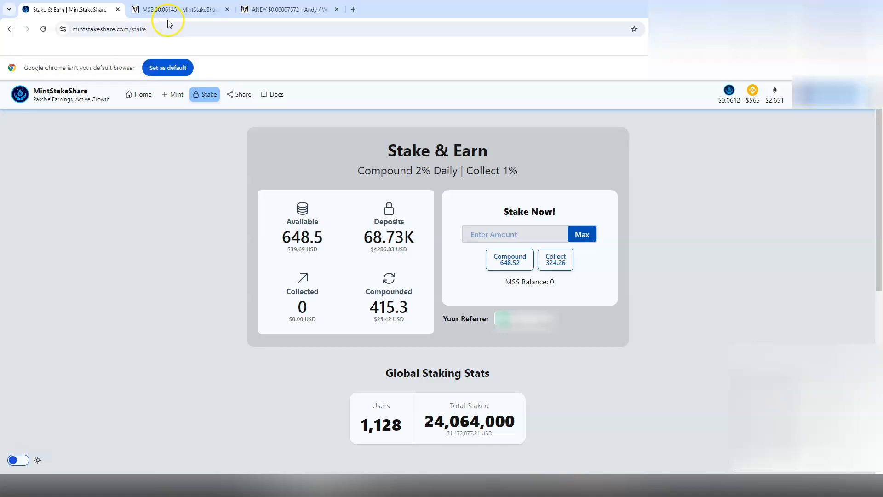
mouse_move(188, 8)
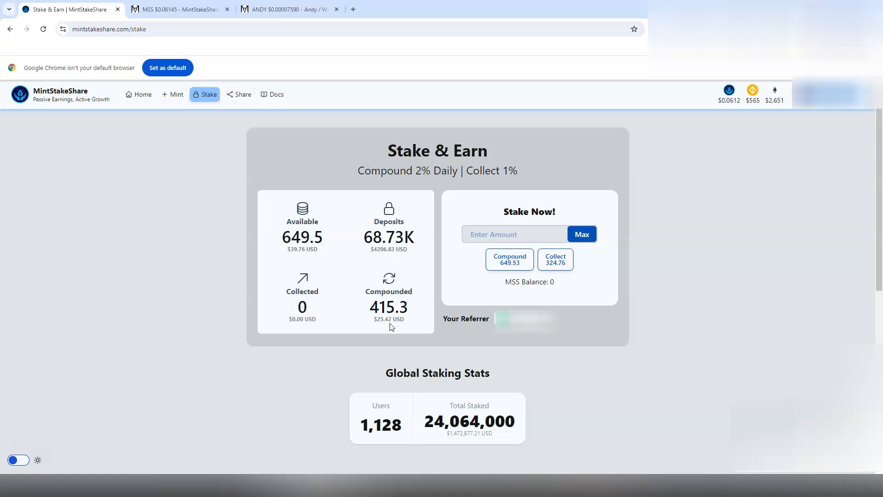
mouse_move(178, 131)
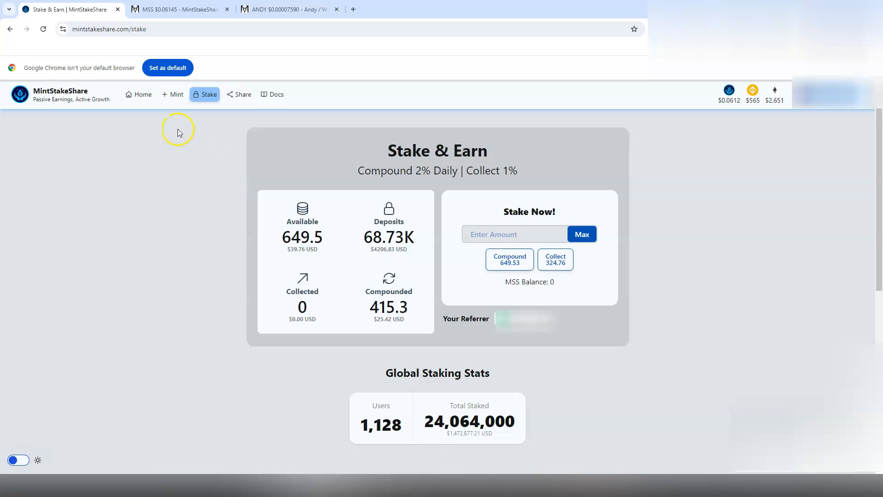
mouse_move(142, 94)
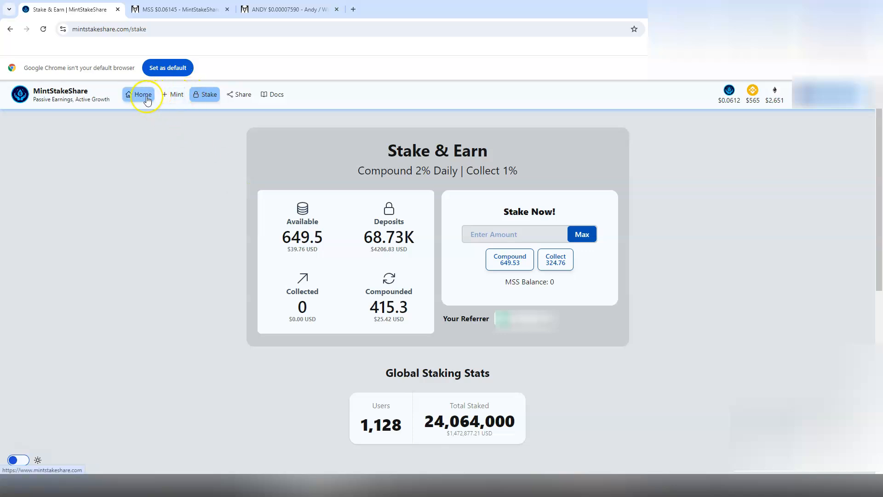
mouse_move(178, 111)
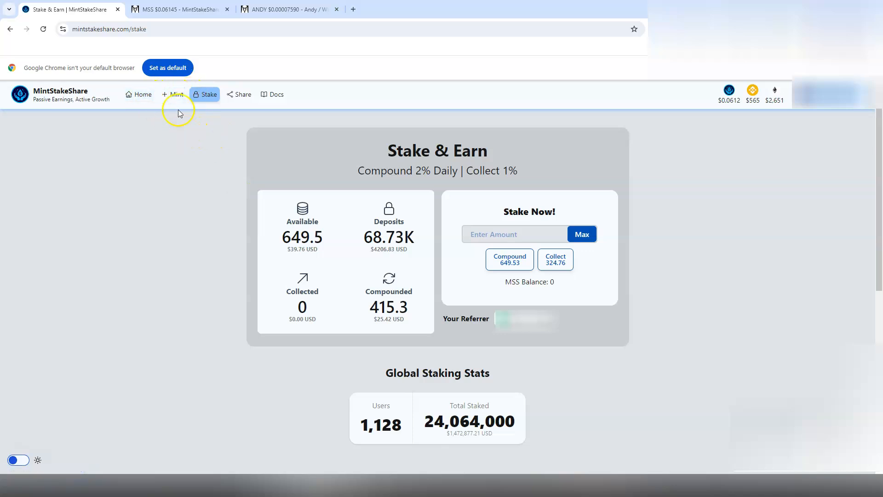
Return to the home page and scroll through the MSS price chart and stats, then back up.
click(139, 93)
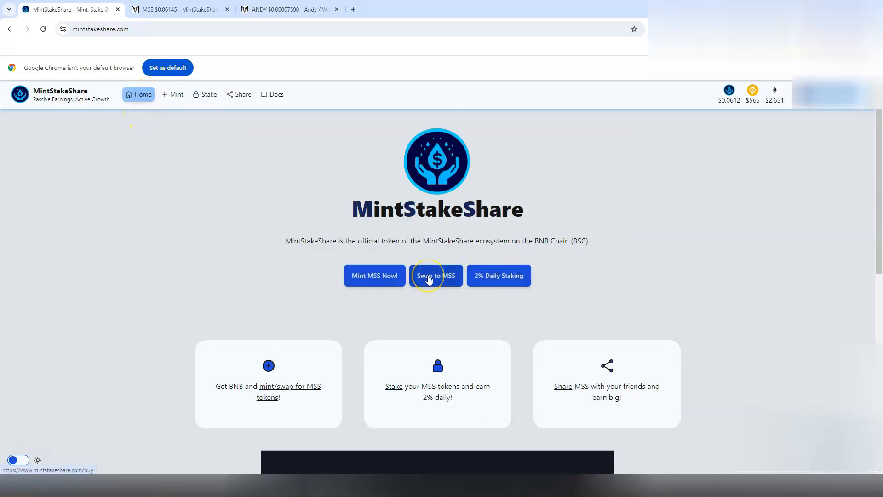
scroll(down, 3)
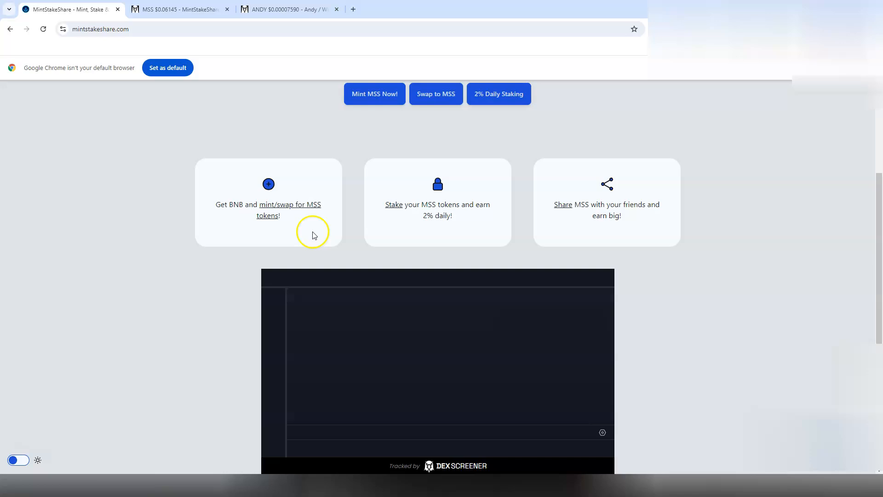
scroll(down, 3)
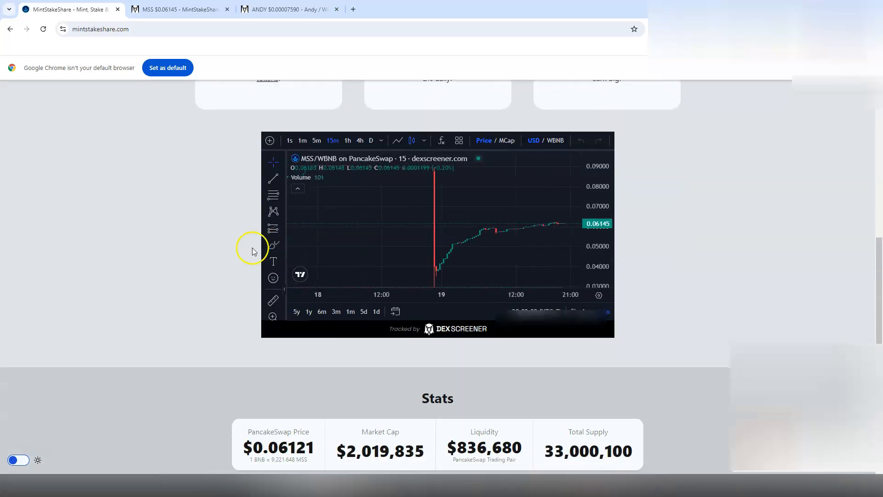
scroll(up, 3)
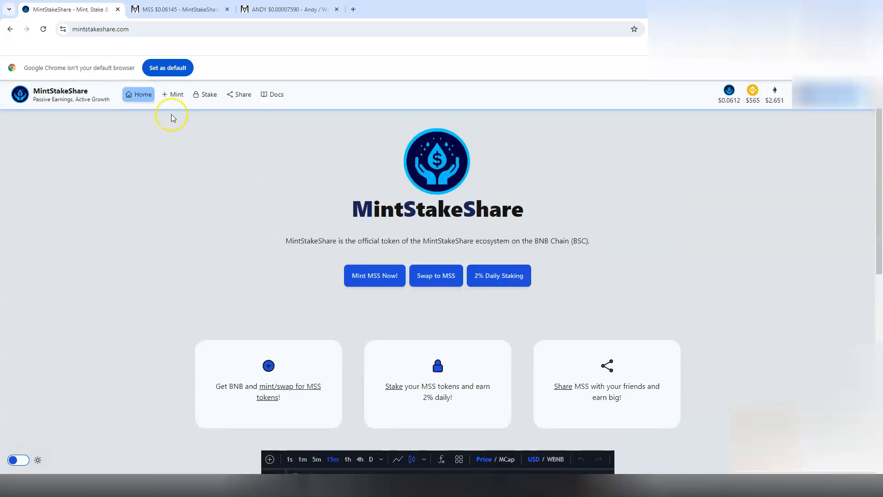
Visit the Mint page, then the Stake dashboard from the top navigation.
click(172, 94)
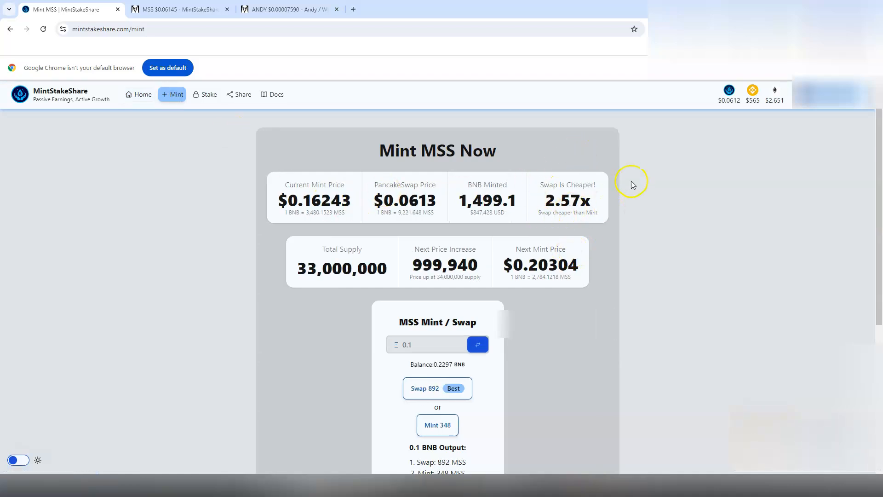
scroll(down, 3)
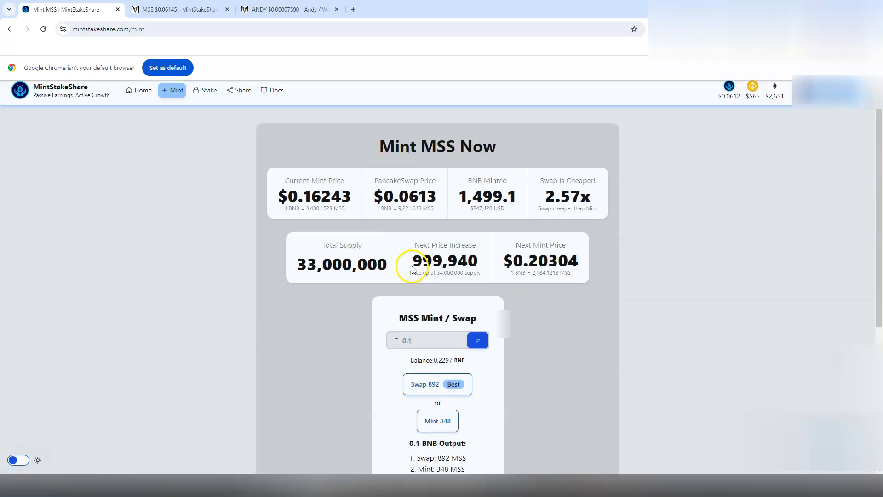
click(204, 90)
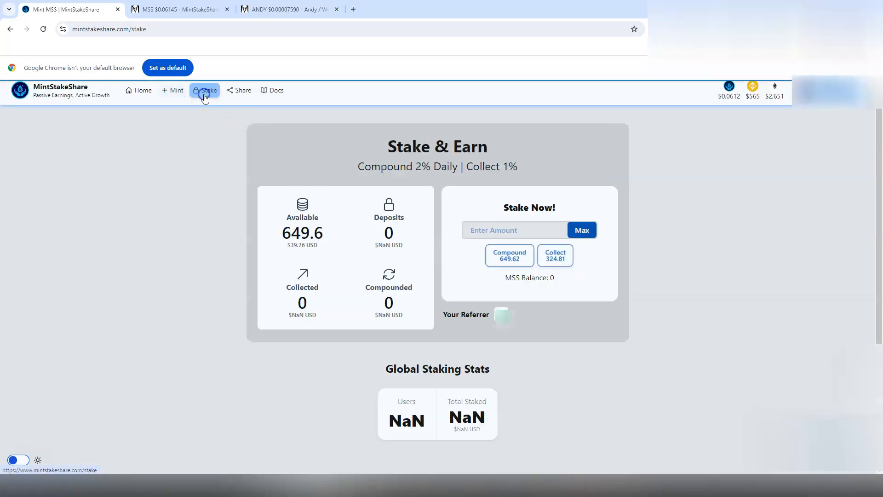
click(204, 90)
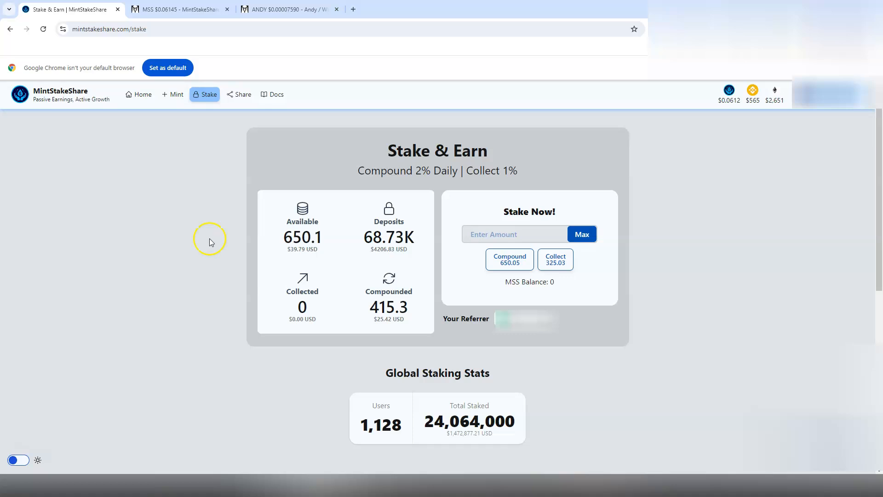
Return to Mint and go to More Swap Options, reaching the Swap / Buy MSS page.
click(171, 94)
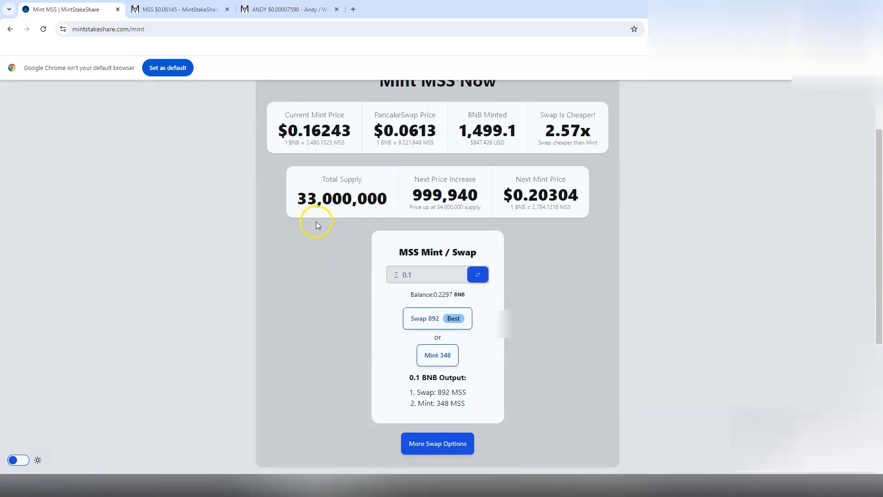
click(438, 355)
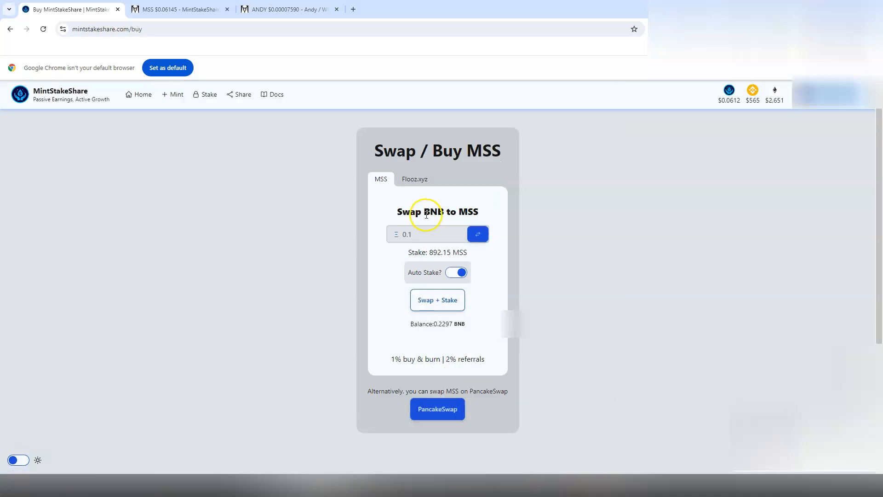
View the Flooz.xyz swap widget, return to the MSS swap form, then go back Home.
click(414, 179)
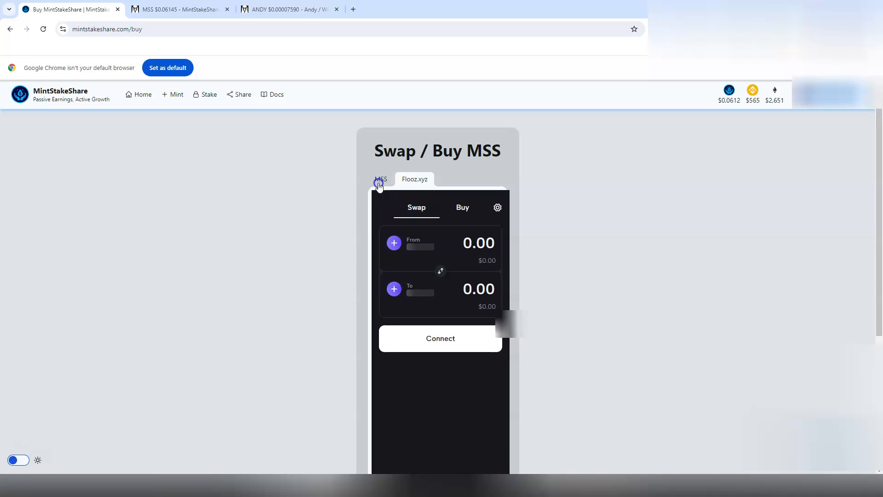
click(381, 179)
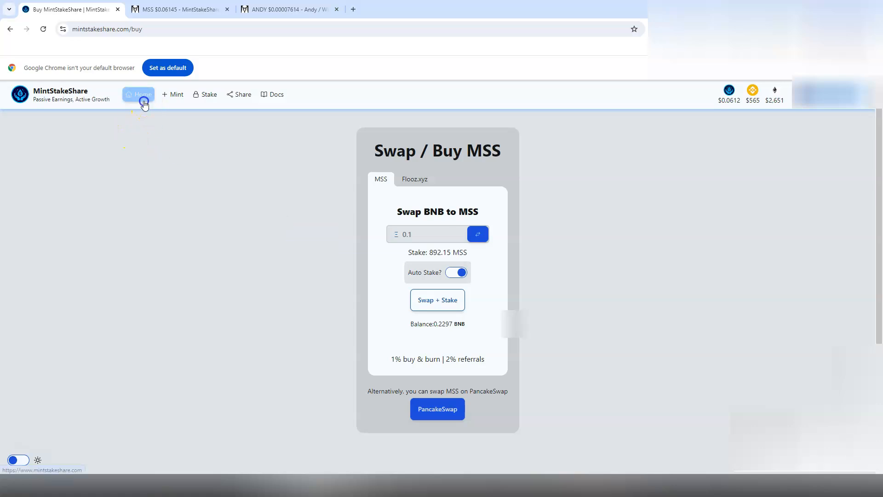
click(140, 93)
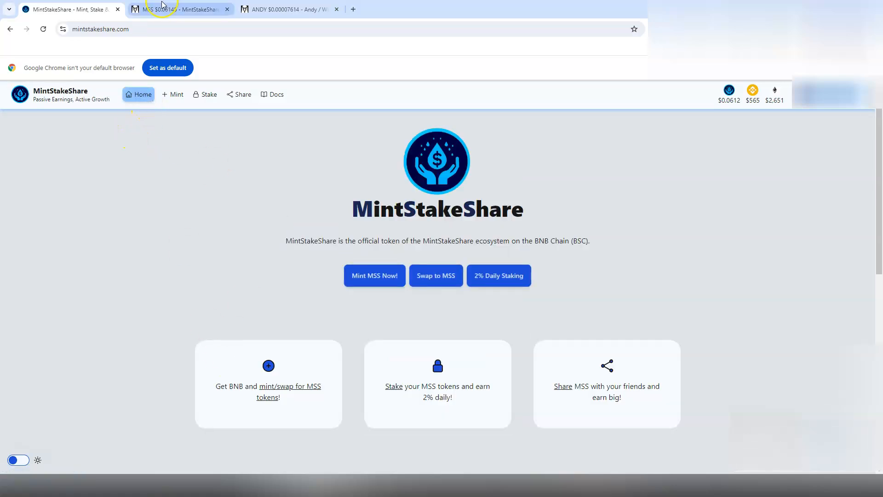
Open Stake & Earn and review 650.8 MSS available, 68.73K deposited, 415.3 compounded.
click(208, 94)
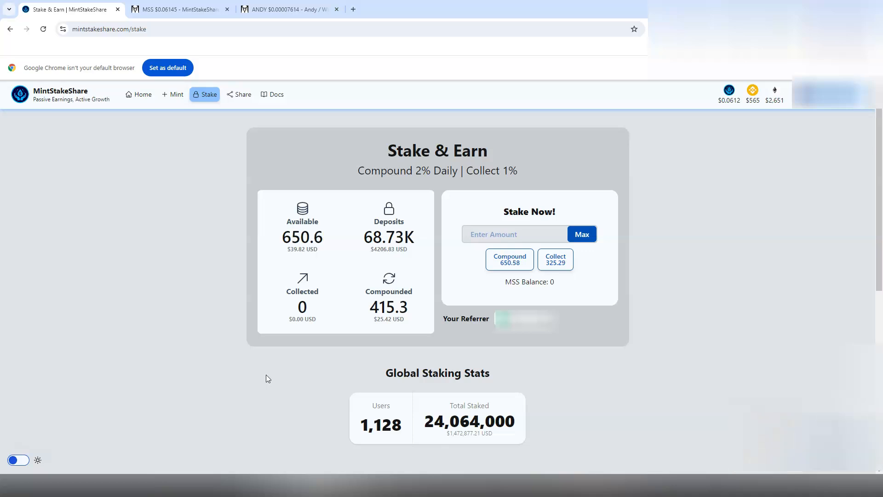
scroll(down, 3)
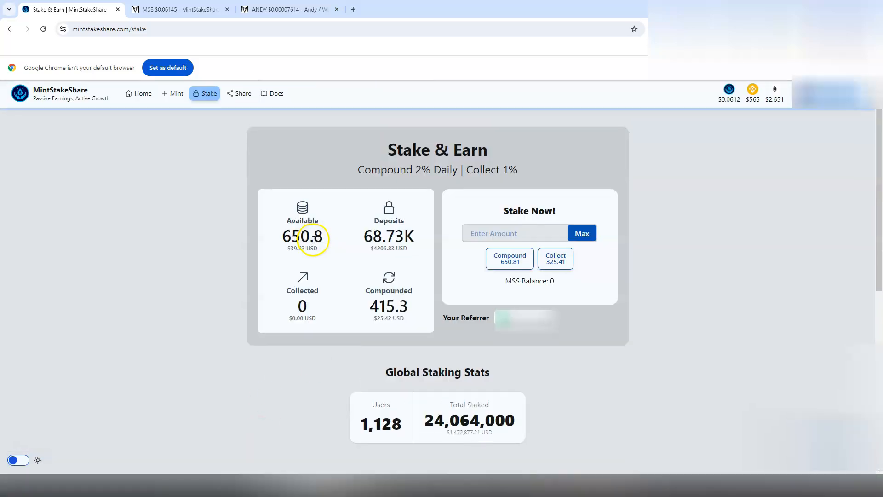
mouse_move(124, 94)
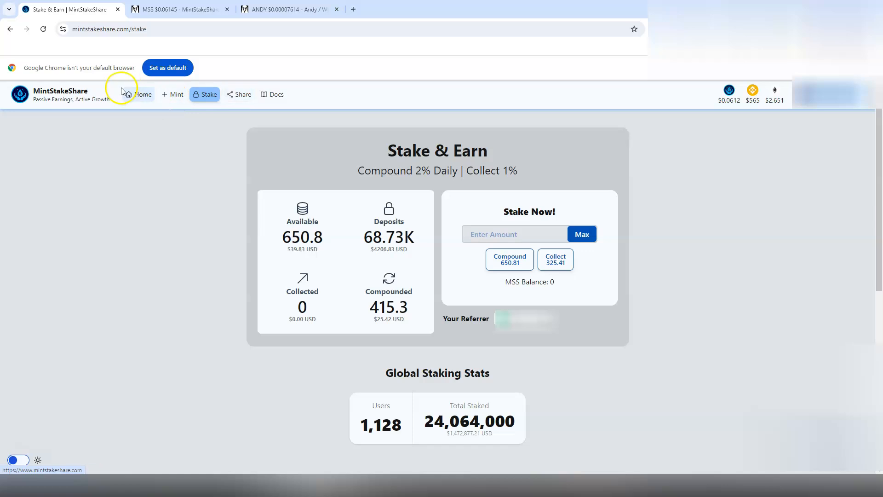
mouse_move(192, 124)
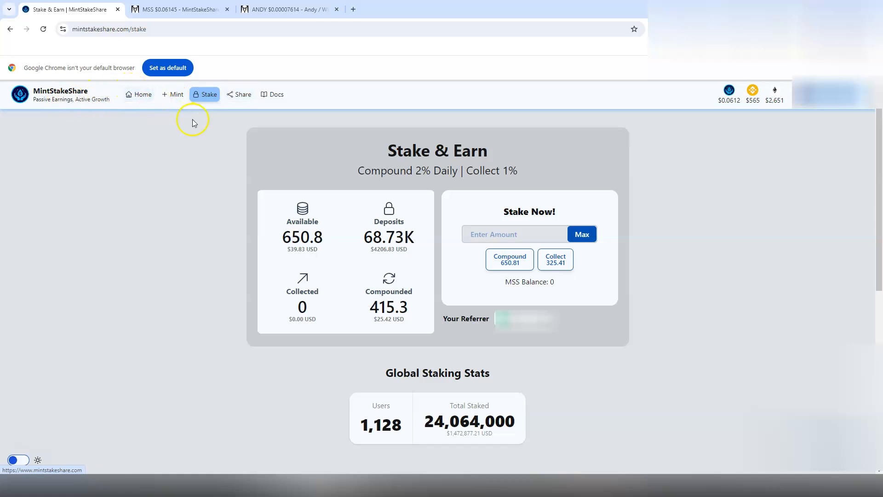
mouse_move(223, 187)
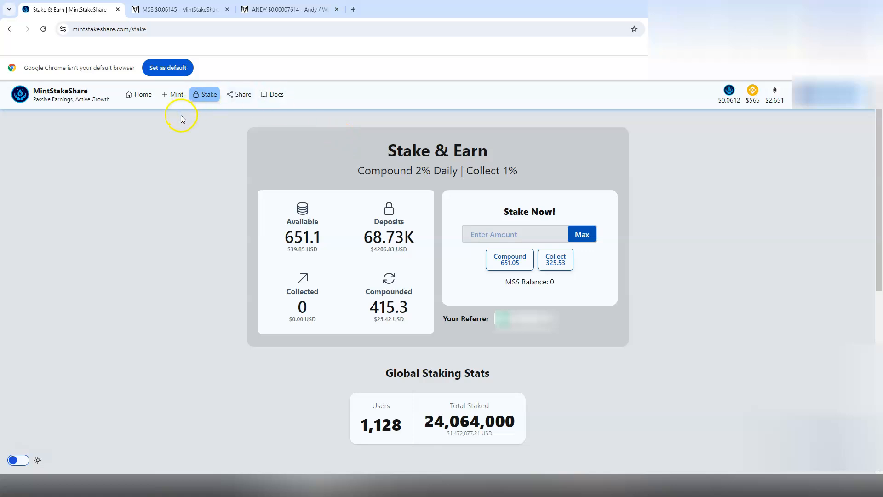
mouse_move(408, 189)
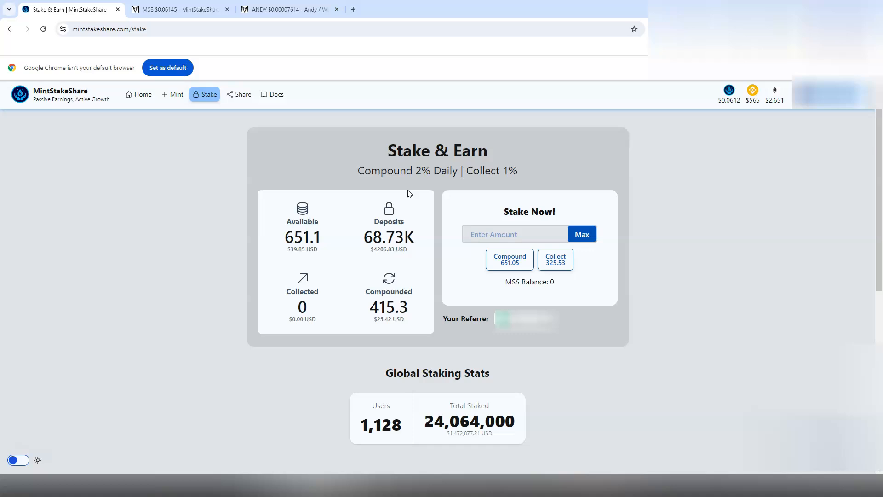
mouse_move(274, 105)
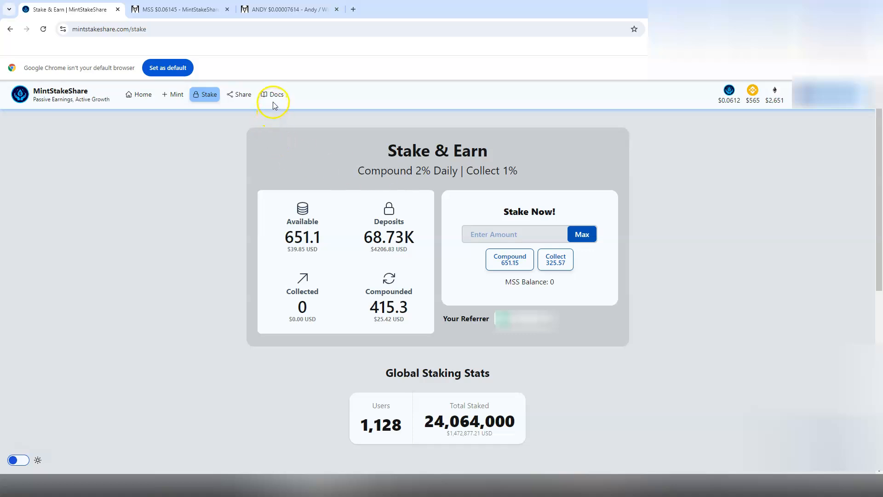
Read the Docs' Minting page (10,213,000 total supply), then switch to the DexScreener MSS chart tab.
click(274, 94)
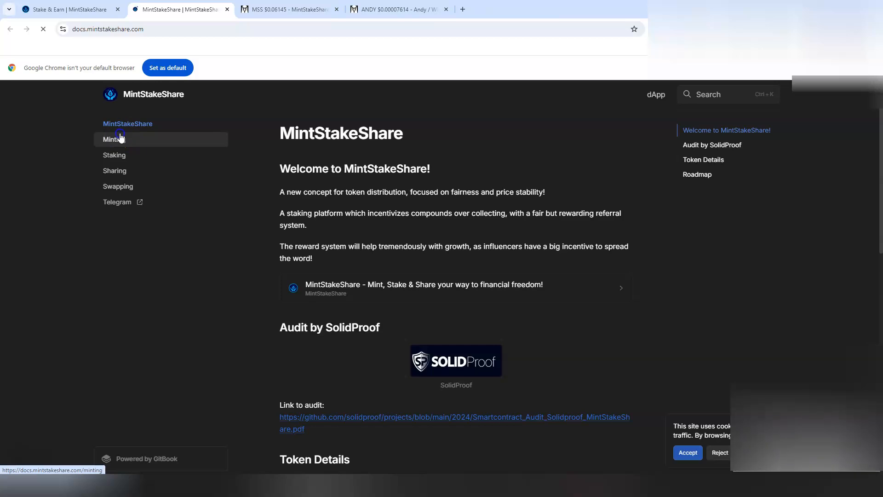
click(113, 140)
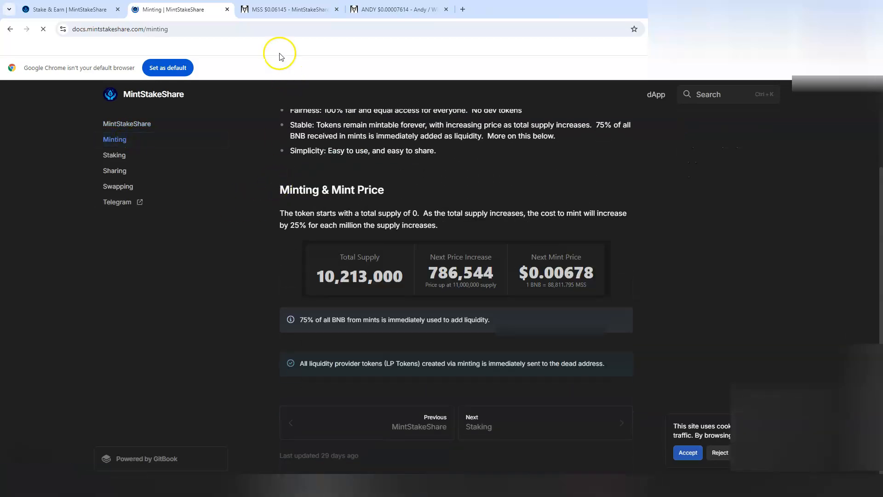
click(289, 9)
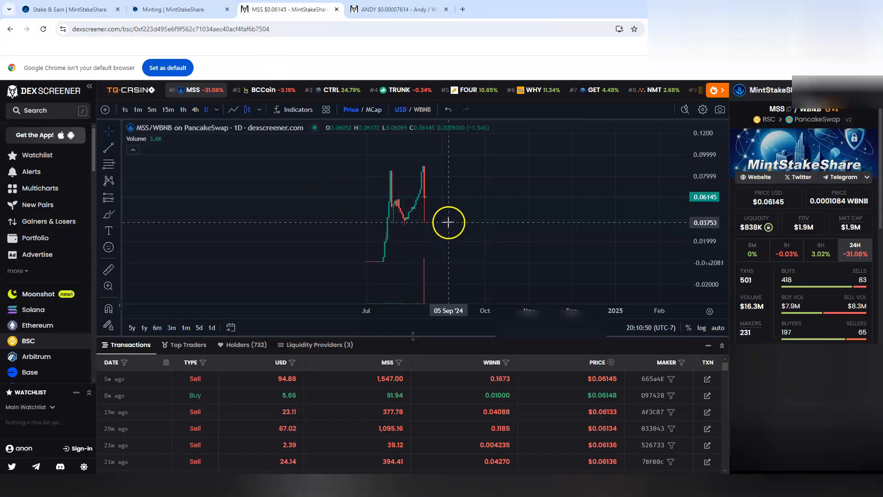
mouse_move(368, 160)
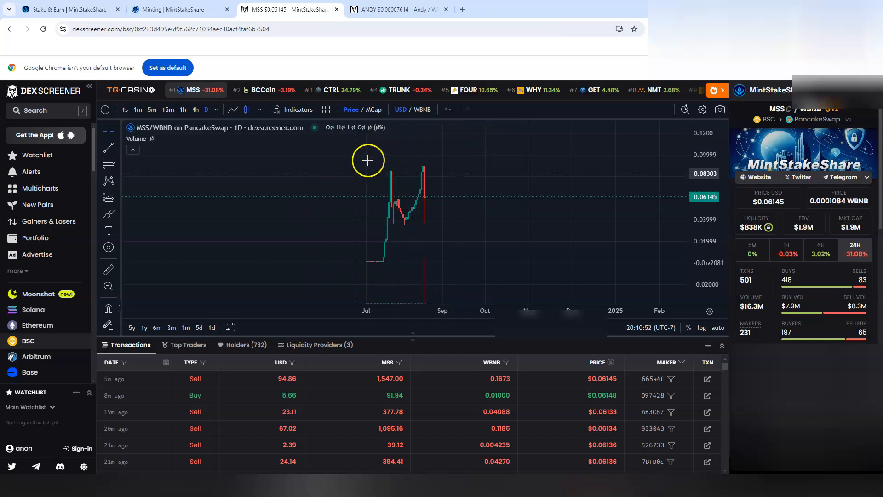
mouse_move(579, 221)
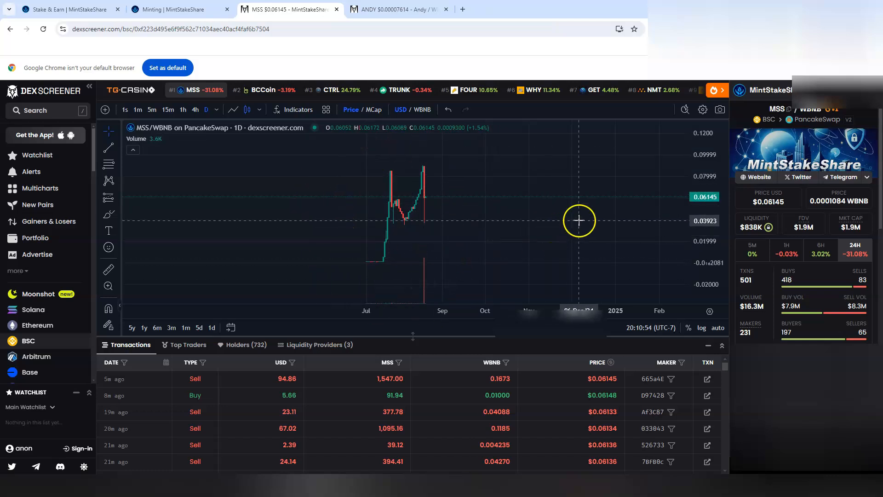